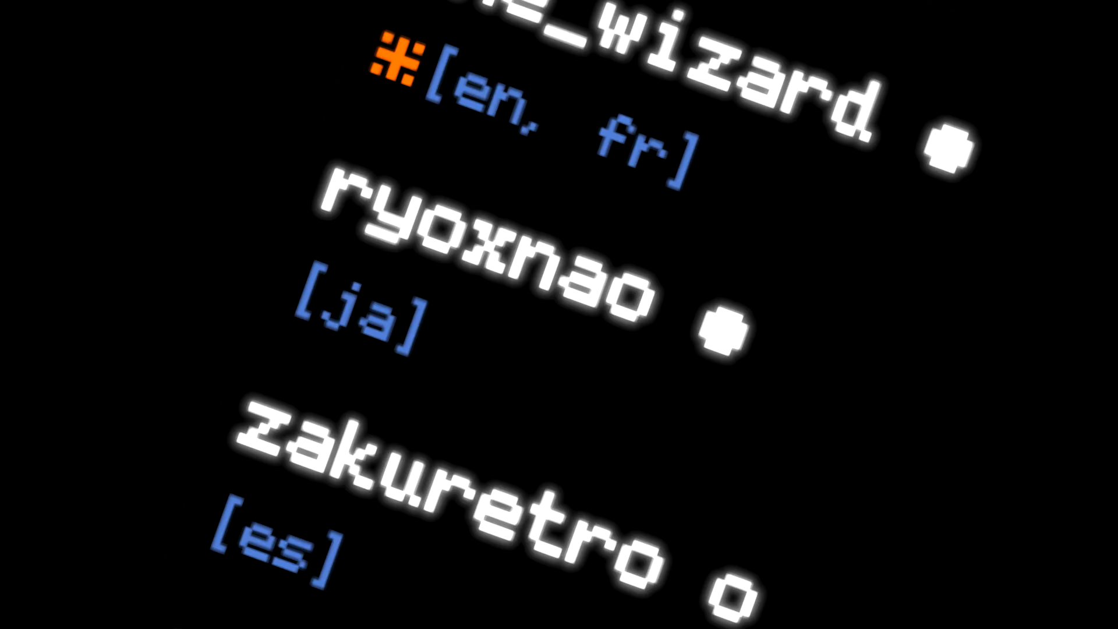
scroll(down, 3)
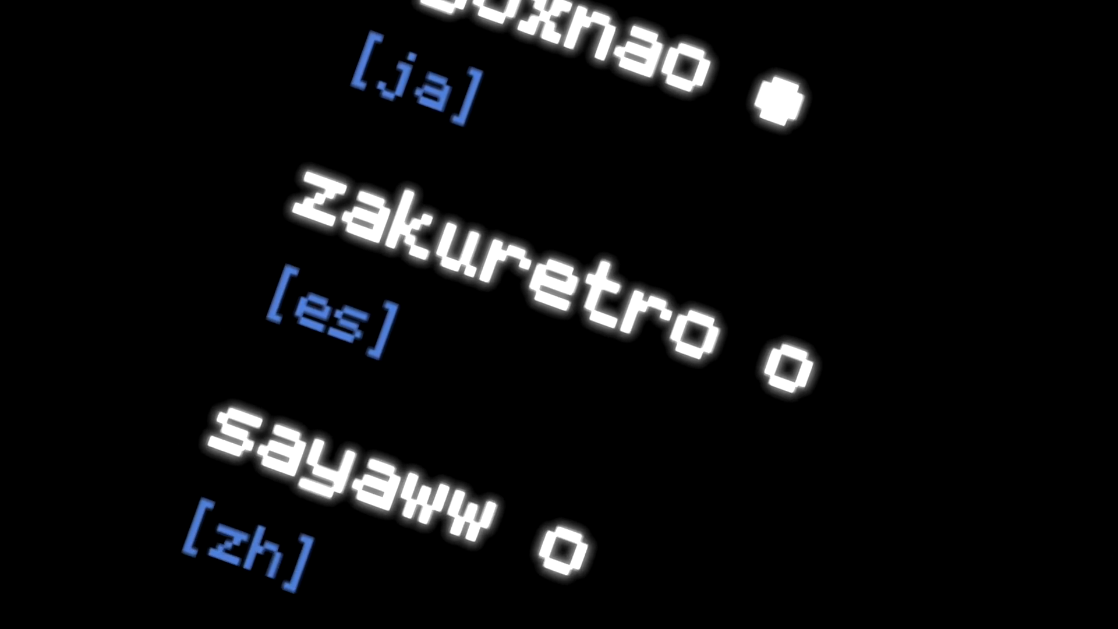
scroll(down, 3)
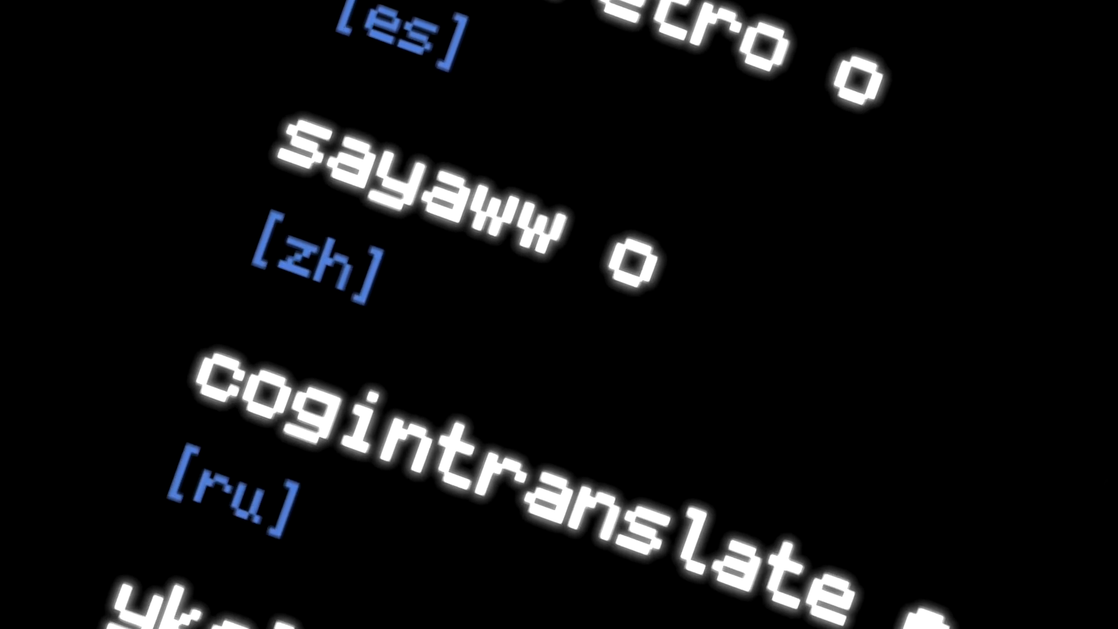
scroll(down, 3)
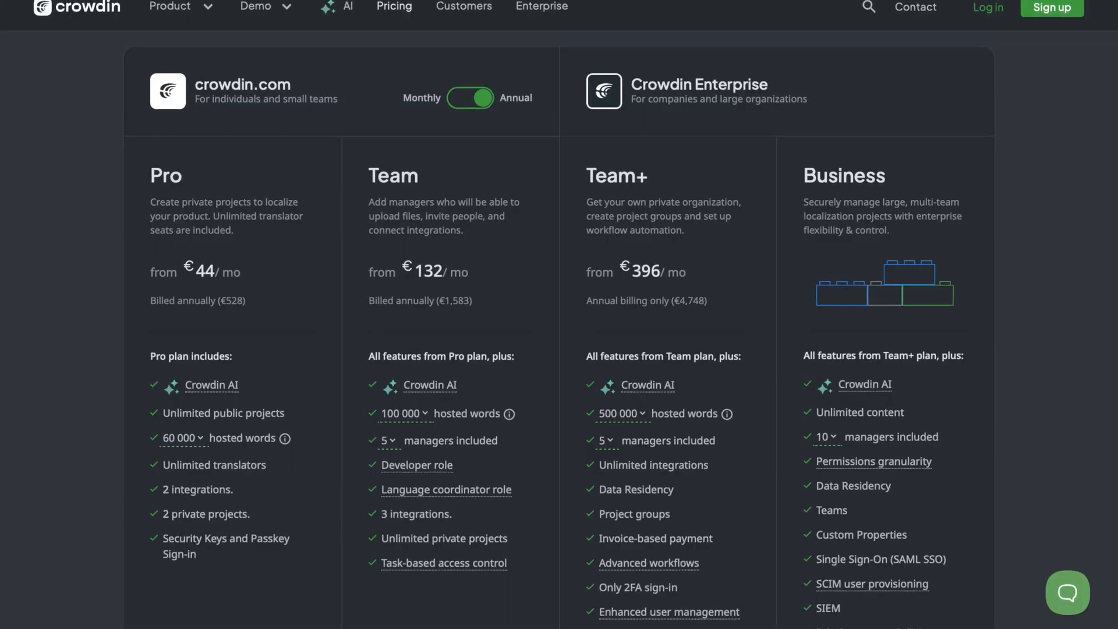
scroll(down, 3)
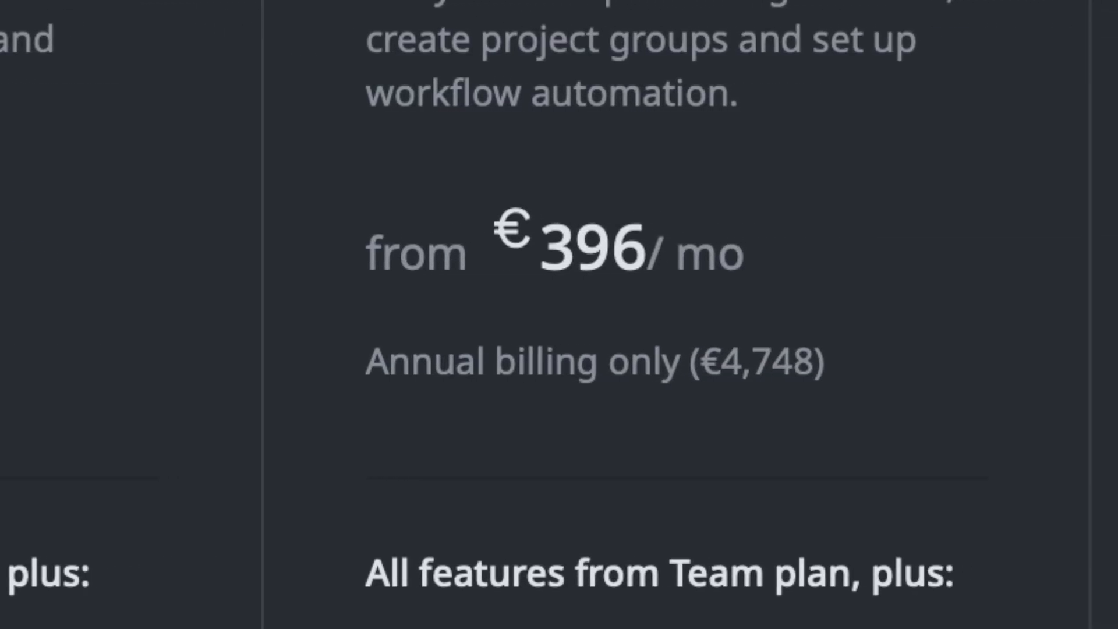
scroll(down, 3)
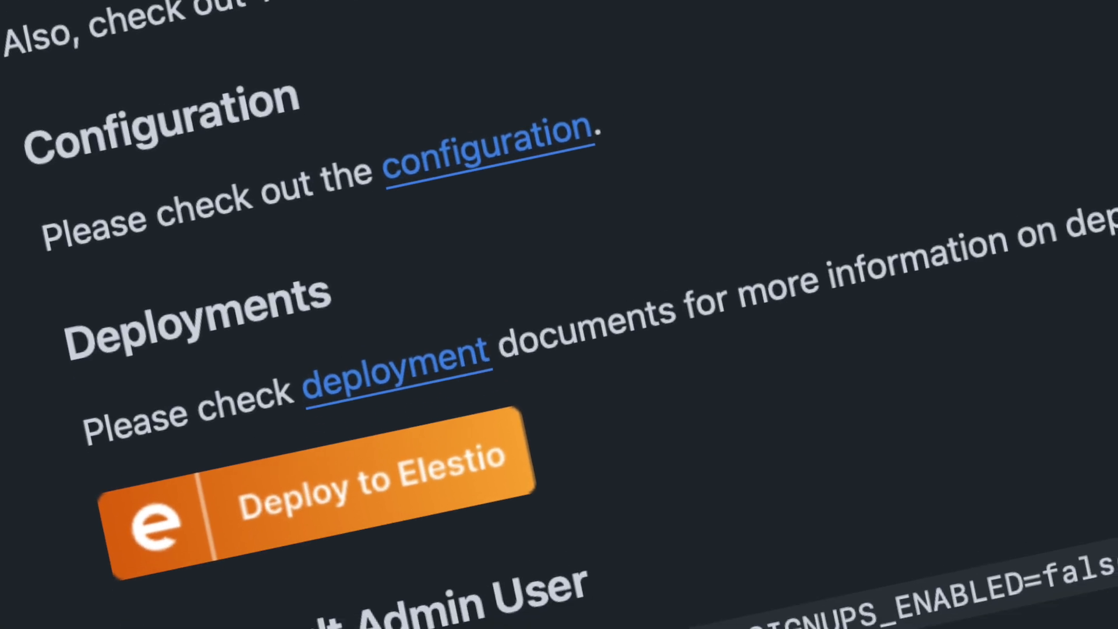
scroll(down, 3)
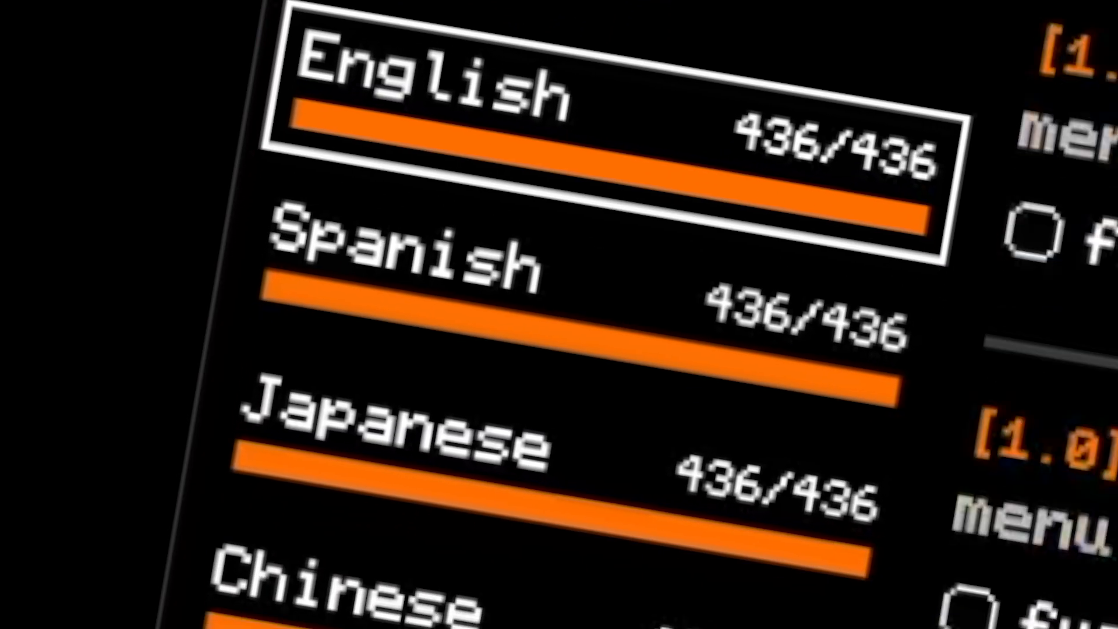
scroll(down, 3)
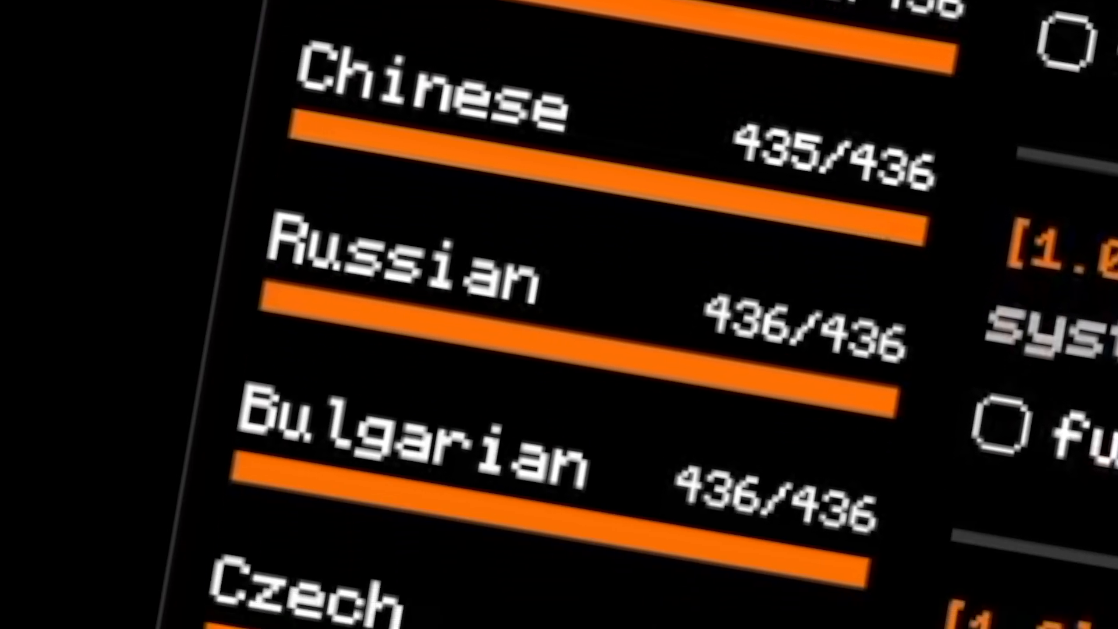
scroll(down, 3)
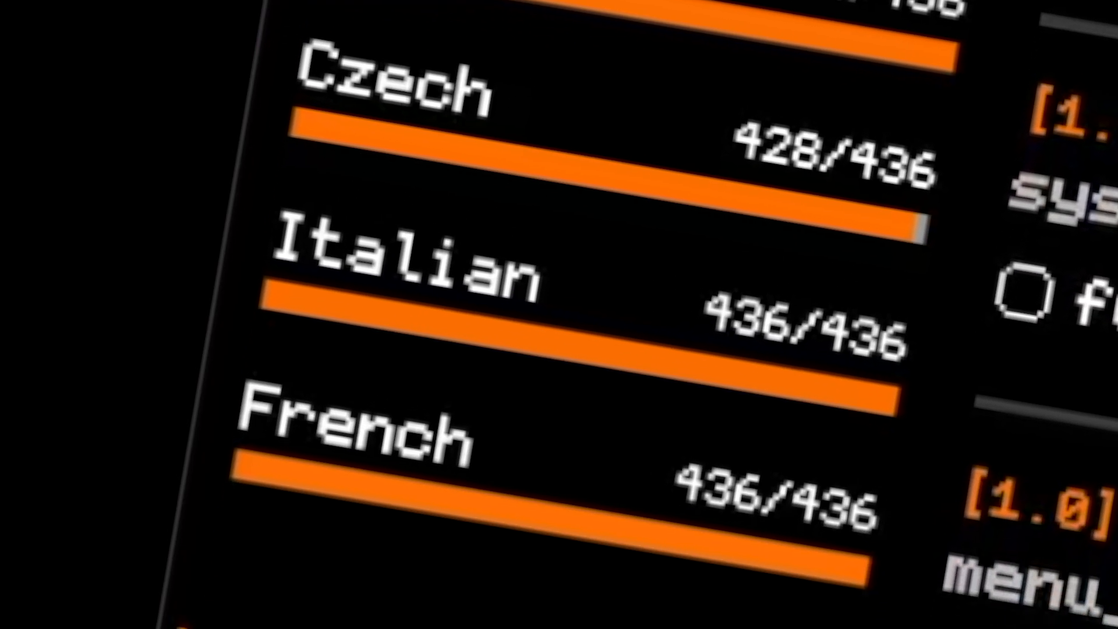